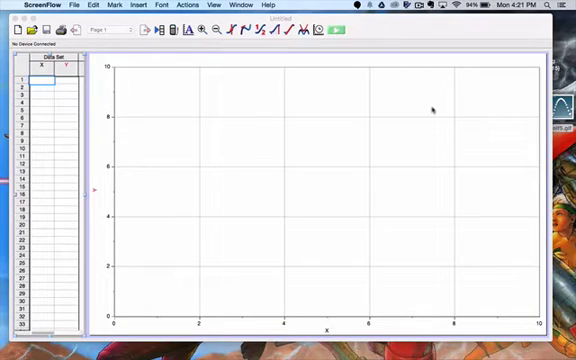
pyautogui.moveTo(216, 87)
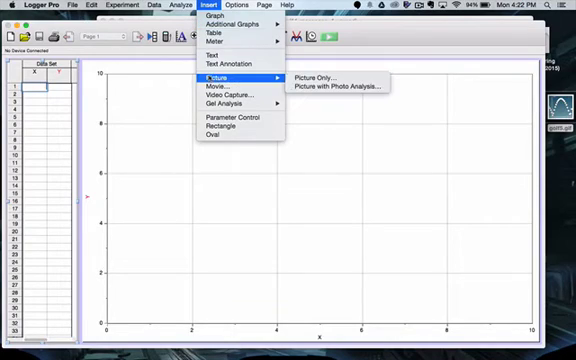
pyautogui.moveTo(330, 73)
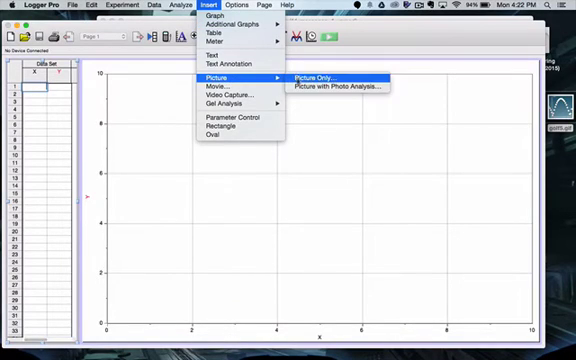
pyautogui.moveTo(335, 86)
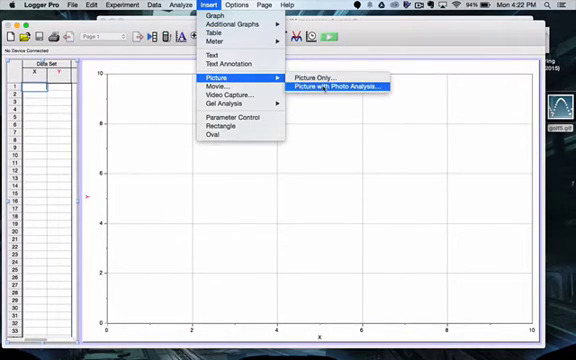
# - Insert the golf ball photo from the Desktop as a picture for photo analysis
pyautogui.click(344, 86)
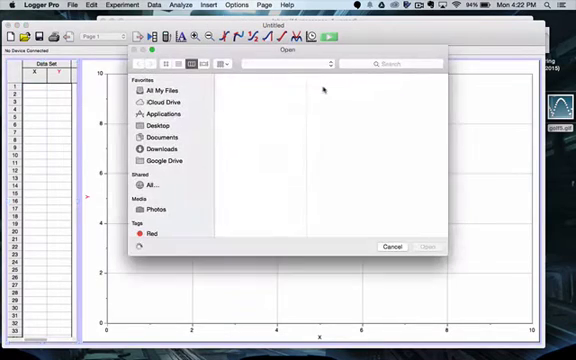
pyautogui.click(174, 137)
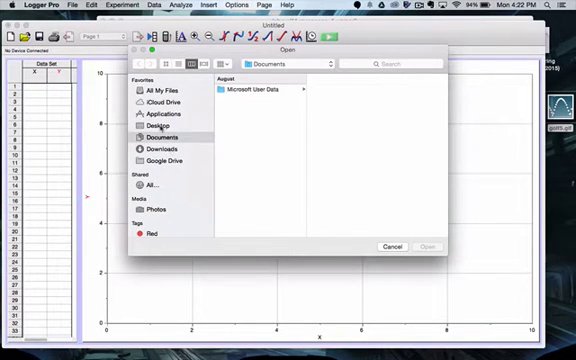
pyautogui.click(151, 126)
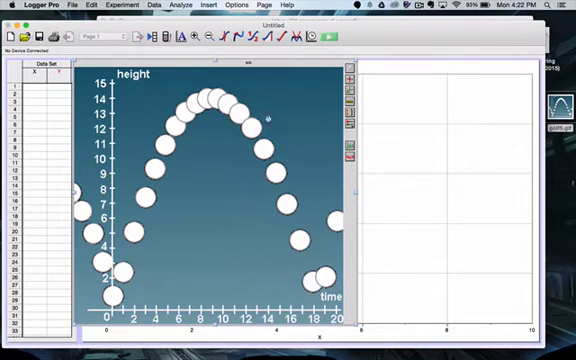
pyautogui.moveTo(315, 133)
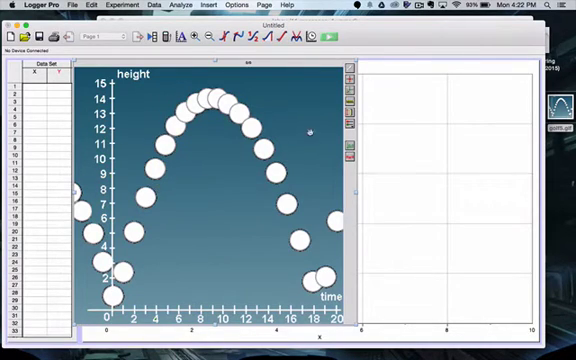
pyautogui.moveTo(123, 107)
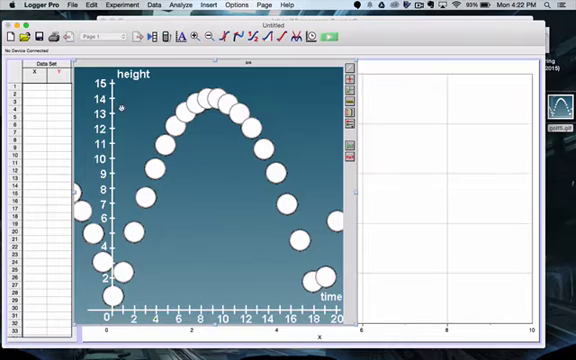
pyautogui.moveTo(224, 199)
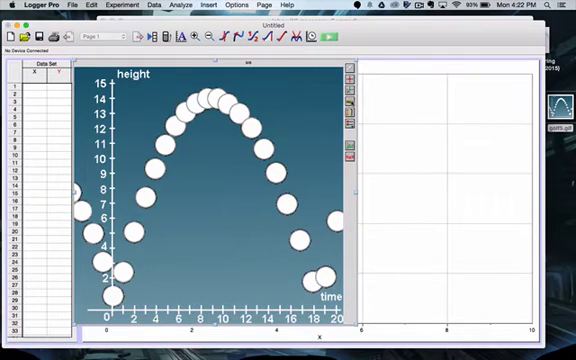
pyautogui.moveTo(347, 103)
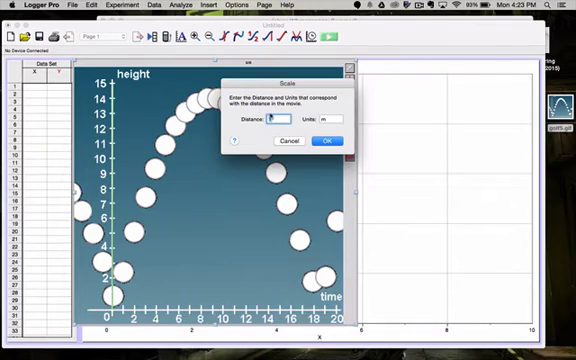
# - Set the photo scale distance to 15 with units m and confirm
pyautogui.write('1')
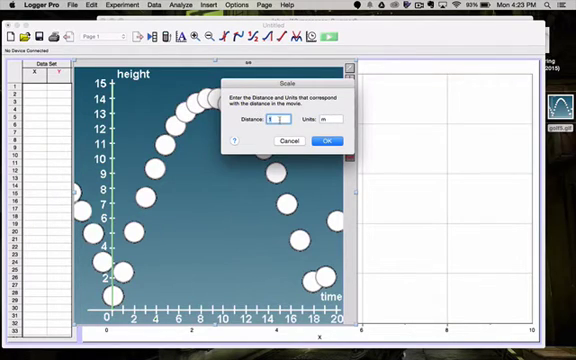
pyautogui.write('15')
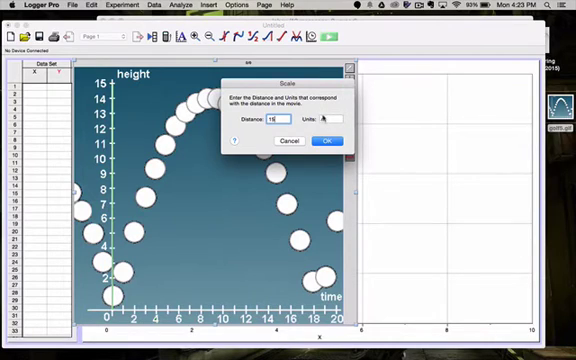
pyautogui.write('m')
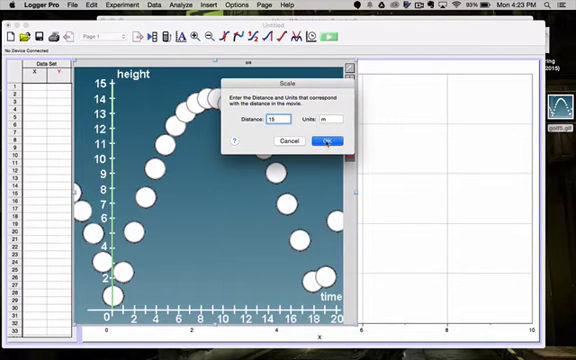
pyautogui.click(323, 141)
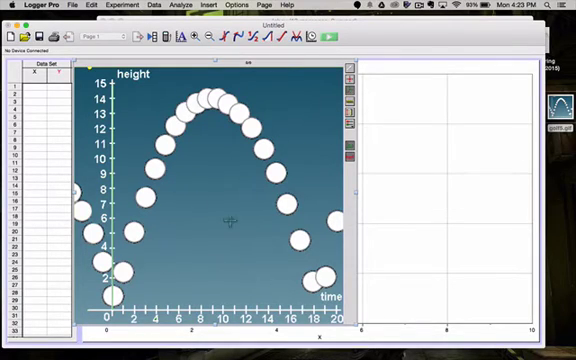
pyautogui.moveTo(100, 285)
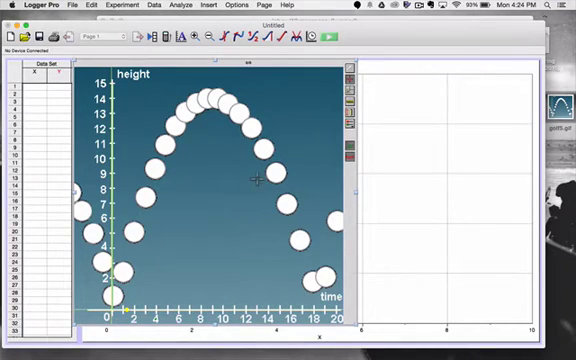
pyautogui.moveTo(262, 256)
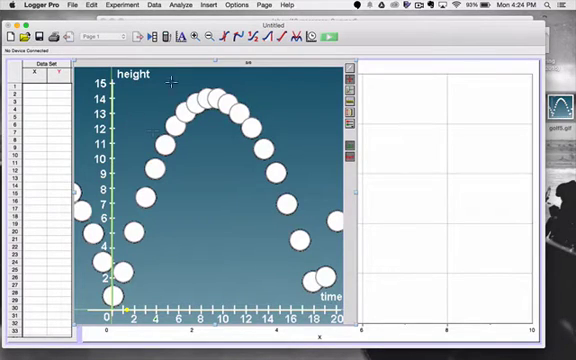
pyautogui.moveTo(187, 277)
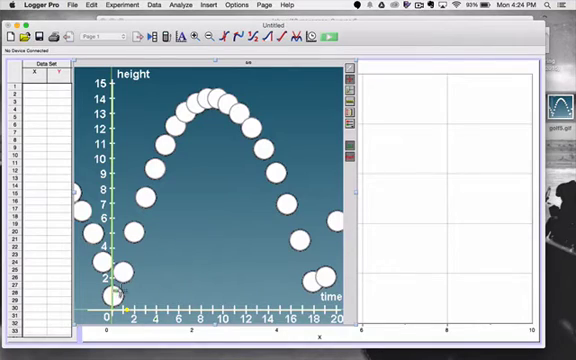
# - Mark the ball's positions from the origin up the rising arc to the top
pyautogui.click(115, 290)
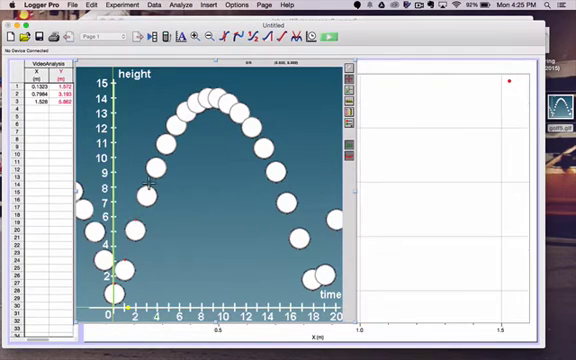
pyautogui.click(153, 167)
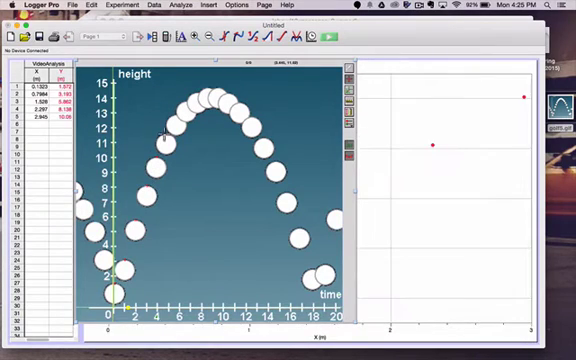
pyautogui.click(175, 118)
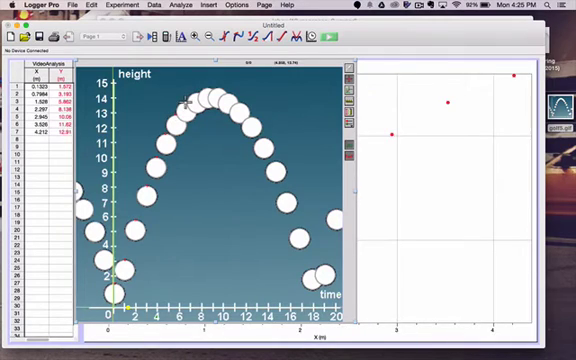
pyautogui.click(205, 92)
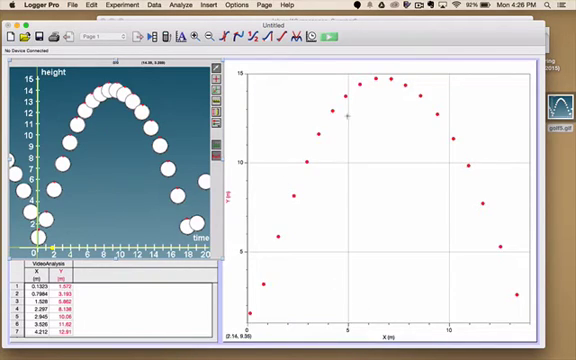
pyautogui.moveTo(311, 246)
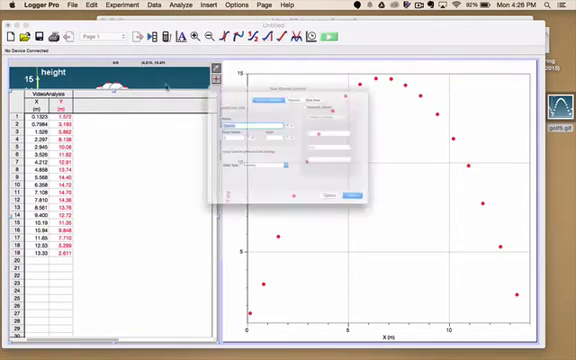
# - Create a manual Time column in s, generating values 0 to 18 by 1
pyautogui.write('Time')
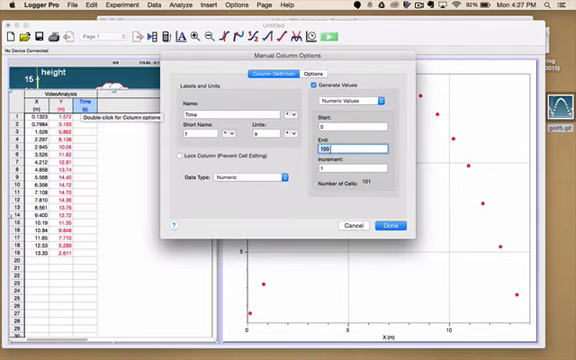
pyautogui.write('18')
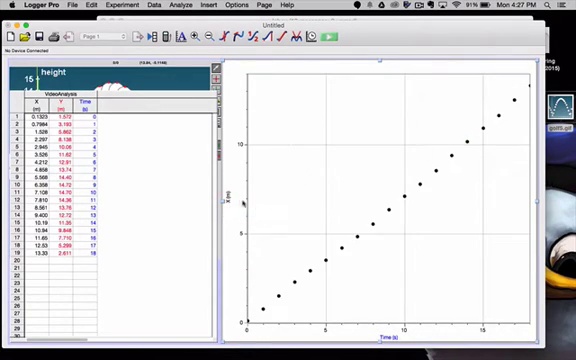
pyautogui.moveTo(232, 202)
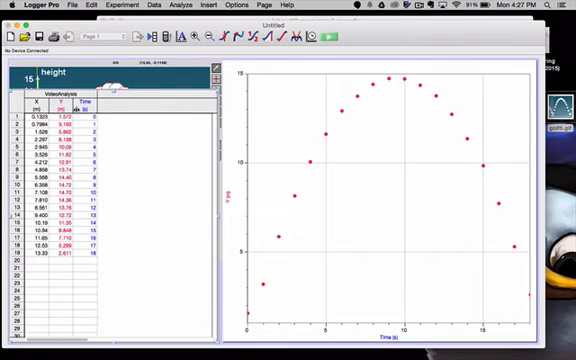
pyautogui.moveTo(120, 177)
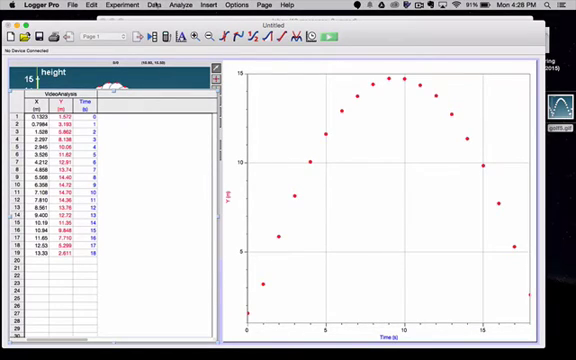
# - Name a new calculated column velocity (x dimension), short name vx, in m/s
pyautogui.click(102, 10)
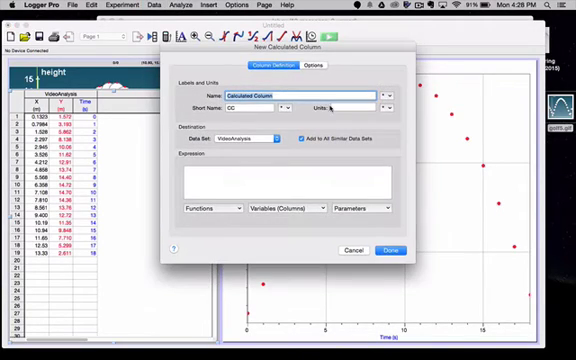
pyautogui.write('ve')
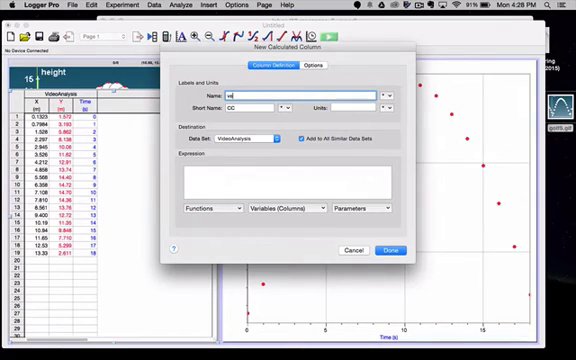
pyautogui.write('velocity (x dimension')
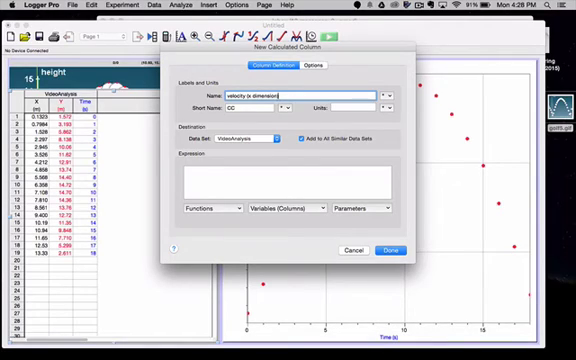
pyautogui.write('vx')
pyautogui.click(345, 107)
pyautogui.write('m/s')
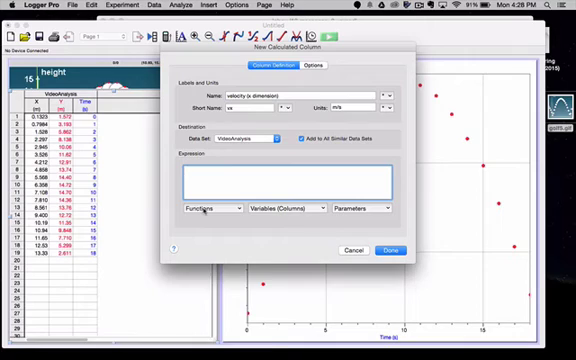
# - Enter the expression delta("X")/delta("Time") and finish the column
pyautogui.click(211, 208)
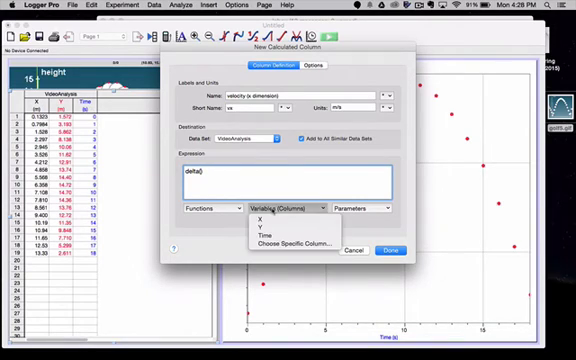
pyautogui.click(263, 223)
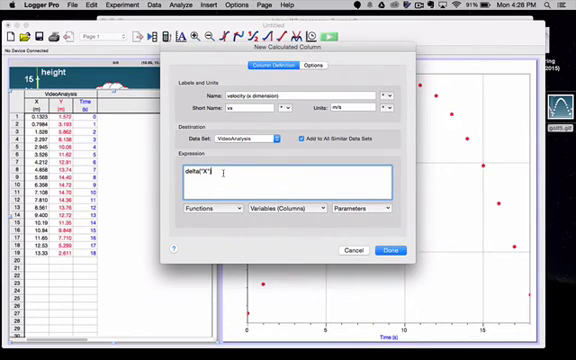
pyautogui.write(')/delta("Time")')
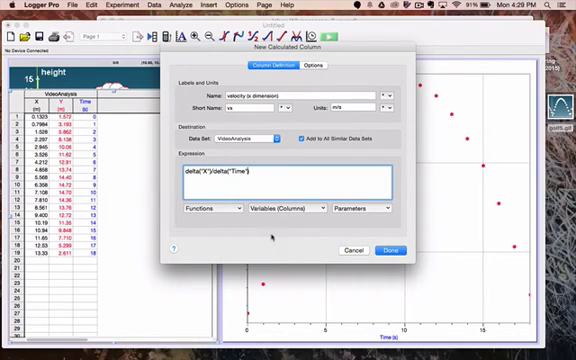
pyautogui.click(395, 250)
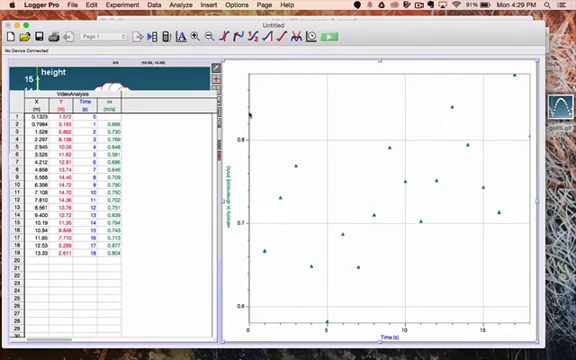
pyautogui.moveTo(363, 108)
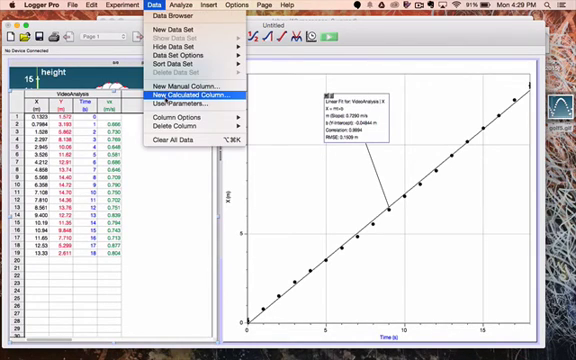
# - Name the calculated column vertical velocity and enter delta("Y")/delta("Time")
pyautogui.click(187, 96)
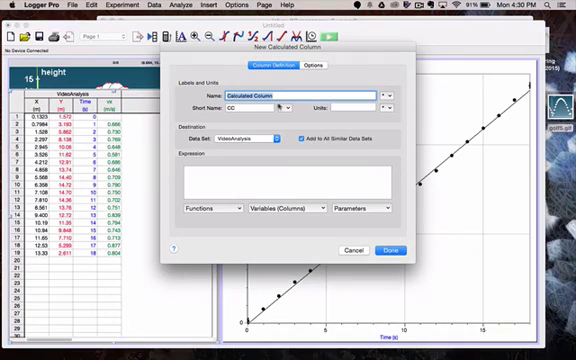
pyautogui.write('vertical')
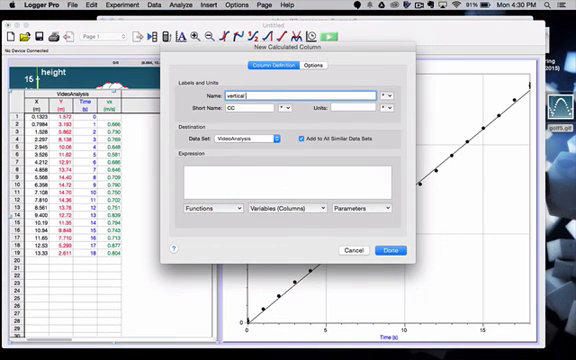
pyautogui.write('velocity')
pyautogui.click(287, 181)
pyautogui.write('delta("Y")')
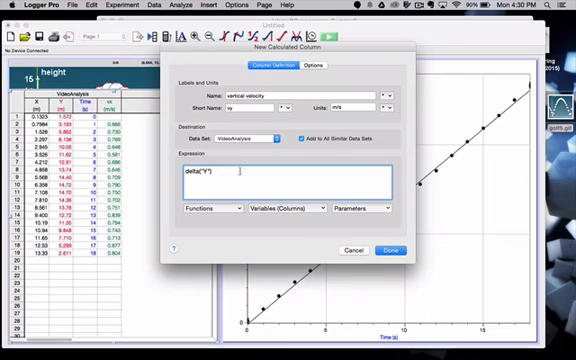
pyautogui.click(207, 207)
pyautogui.write('/delta(')
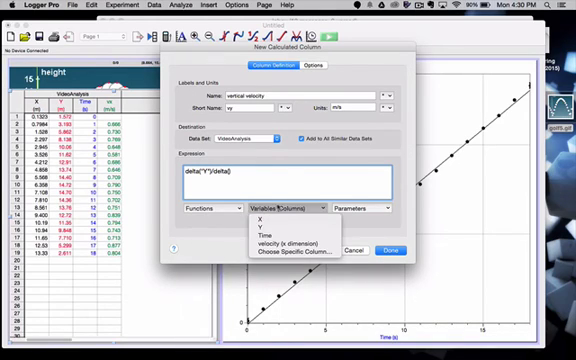
pyautogui.click(291, 246)
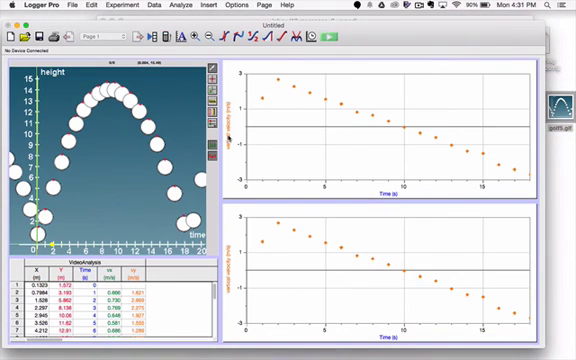
# - Plot X on the upper graph and apply a linear fit (slope 0.7290 m/s)
pyautogui.click(229, 110)
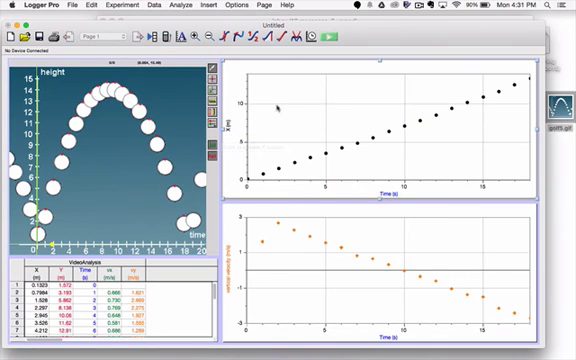
pyautogui.moveTo(272, 110)
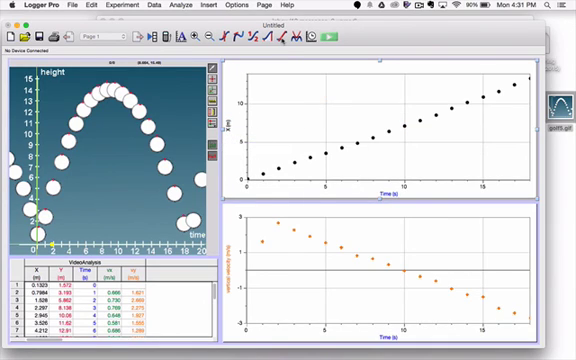
pyautogui.click(249, 43)
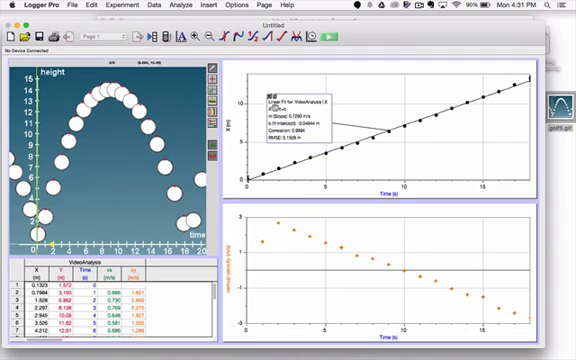